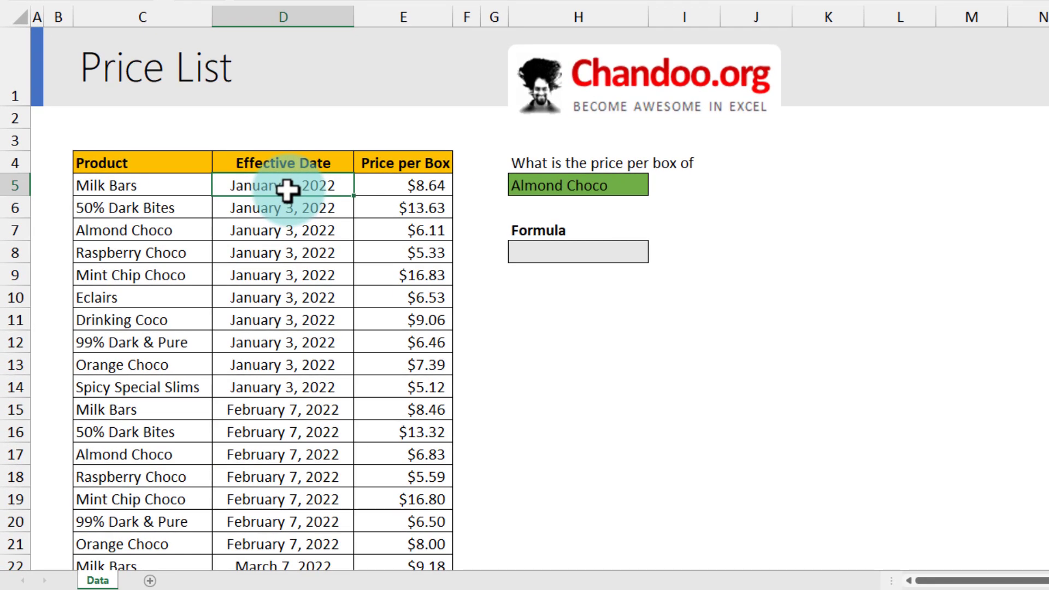
Enter =XLOOKUP(H5,C5:C28,E5:E28) in H8, returning Almond Choco's first price $6.11
click(577, 185)
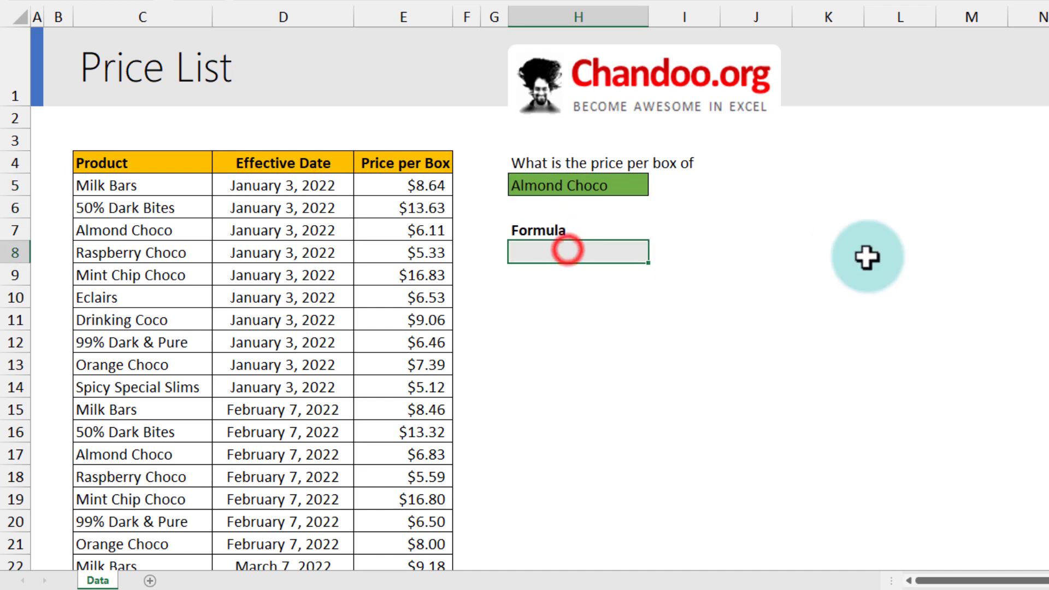
text(=xl)
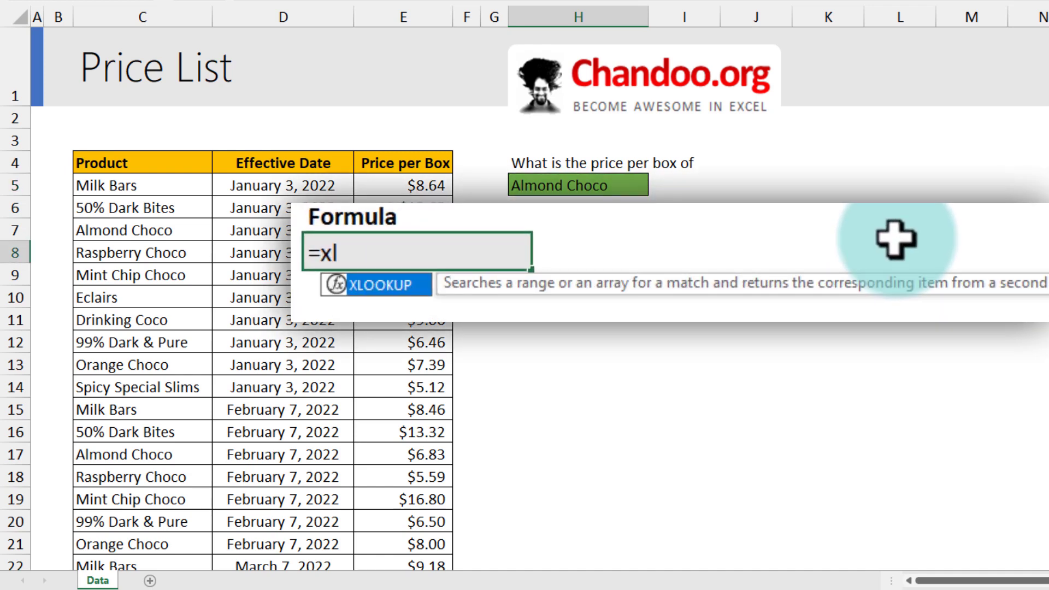
click(577, 186)
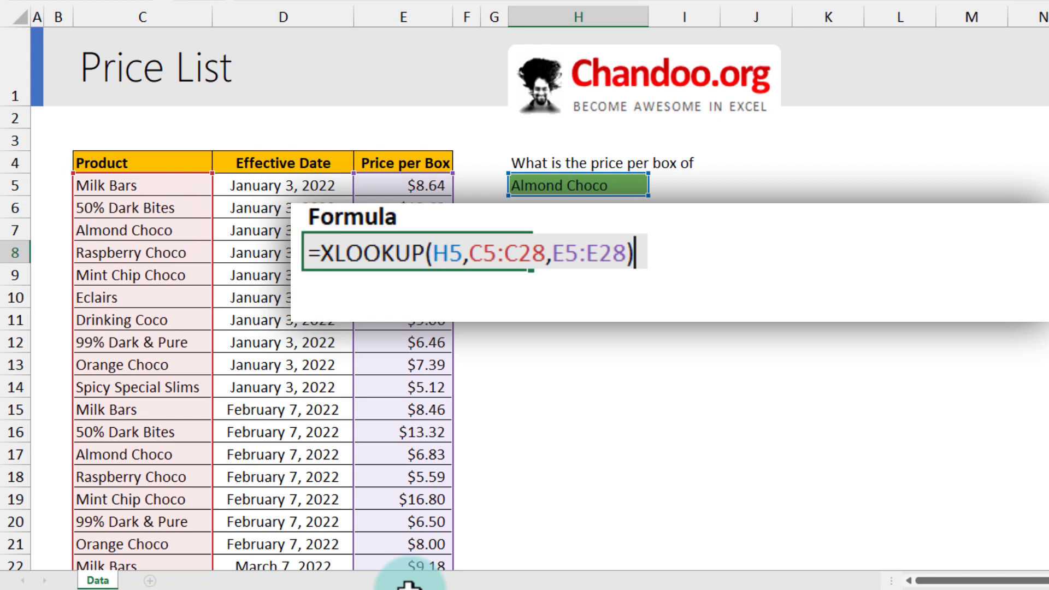
key(Enter)
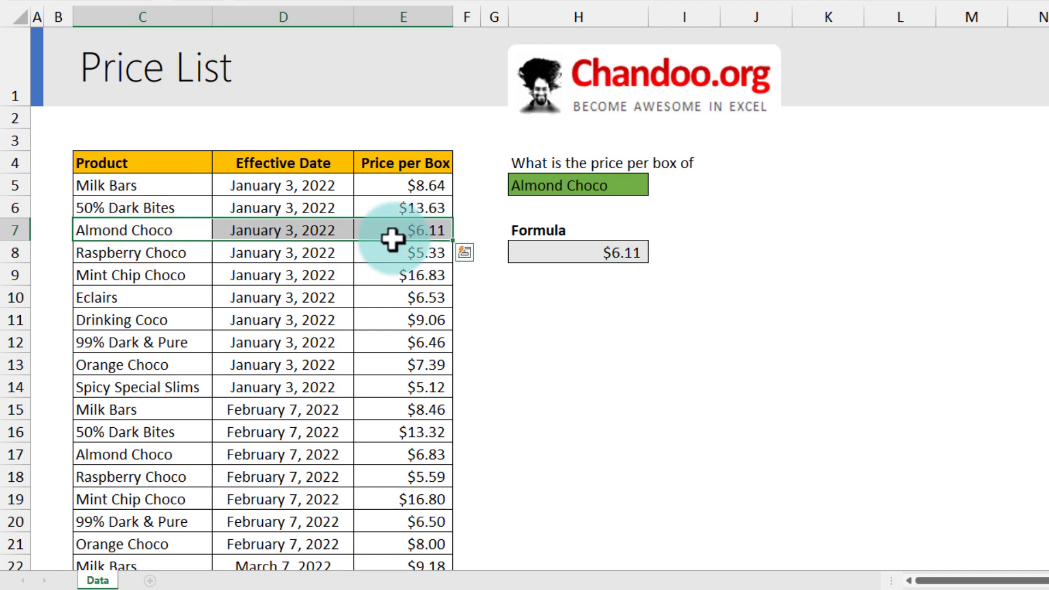
mouse_move(164, 409)
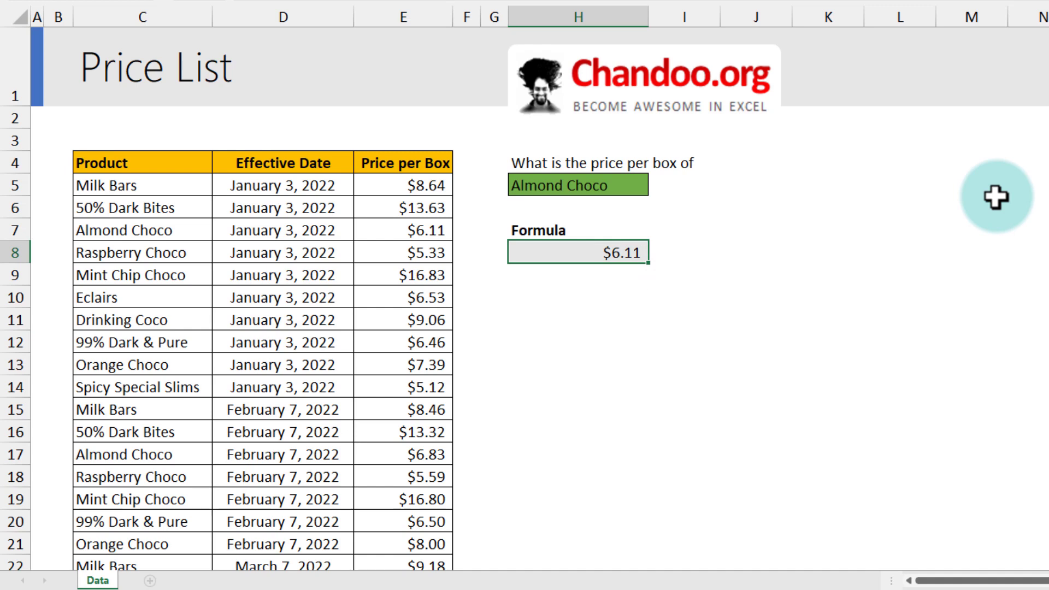
mouse_move(902, 221)
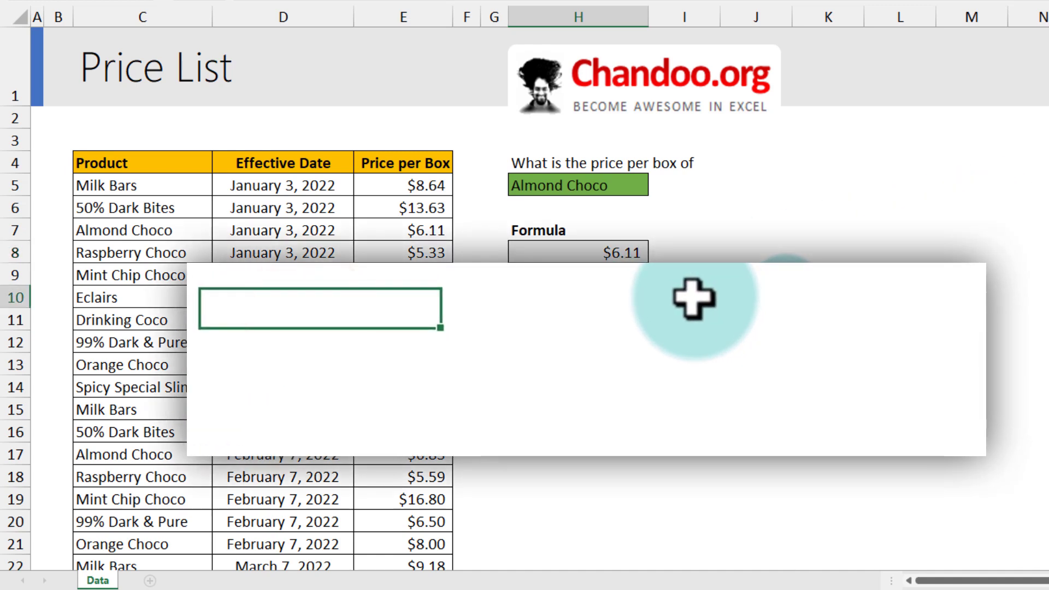
Enter =XLOOKUP(H5,C5:C28,E5:E28,,0,-1) in H10 with Exact match, returning 7.53
text(=XLOOKUP()
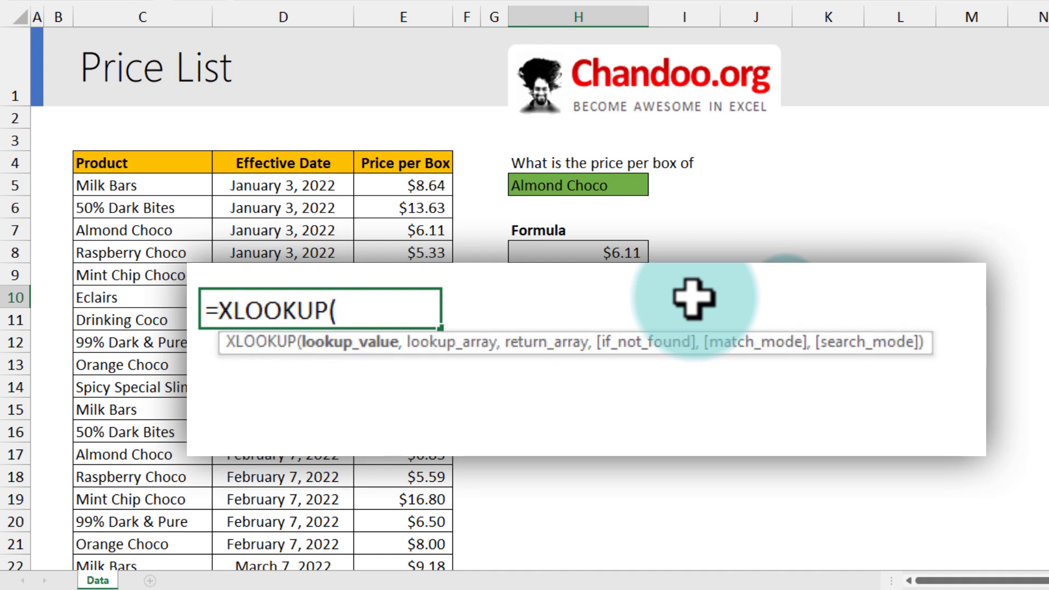
mouse_move(703, 325)
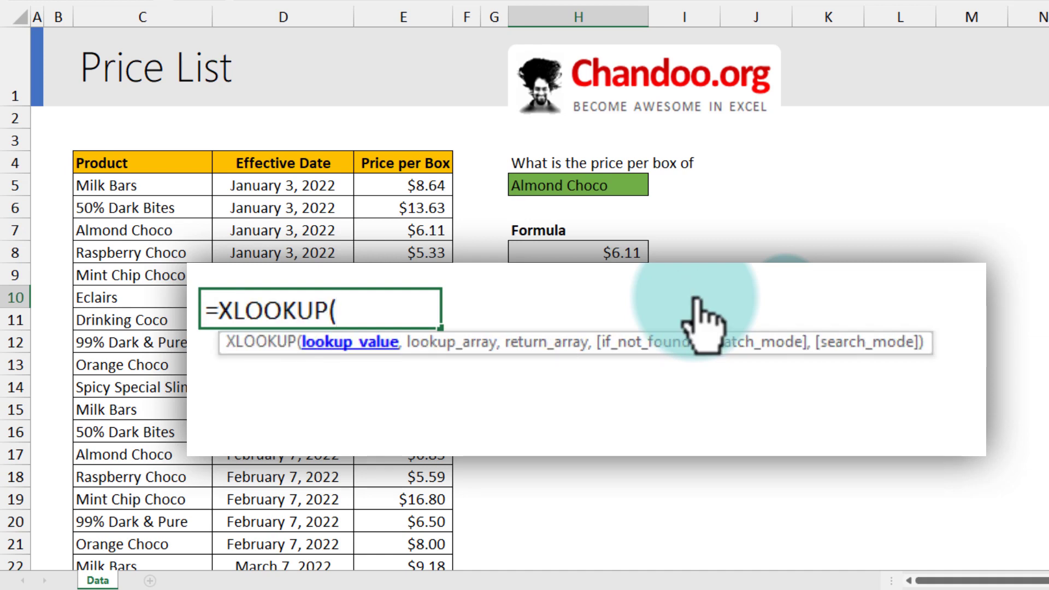
click(579, 186)
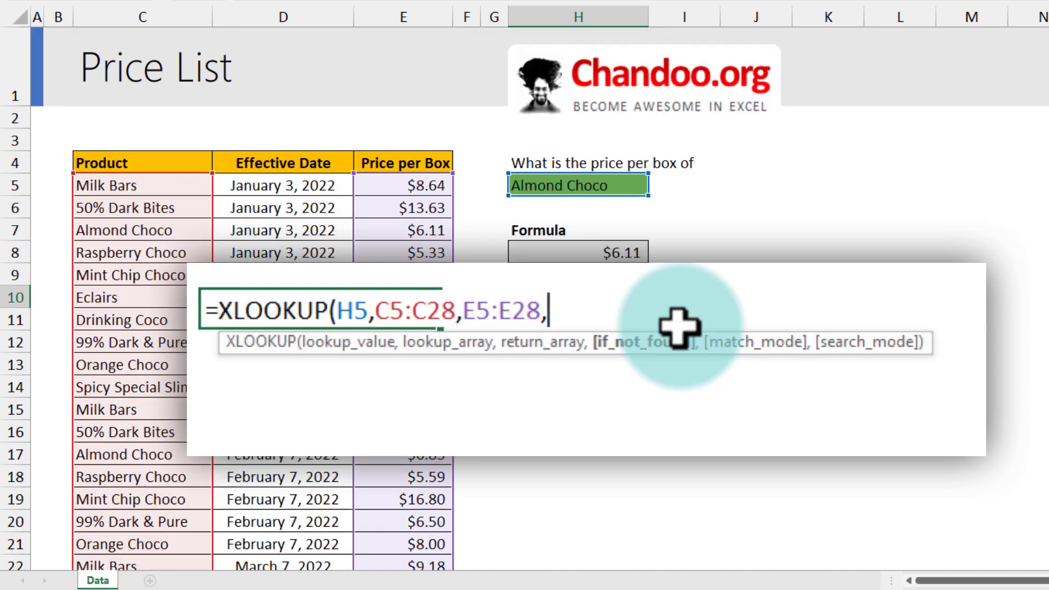
text(,)
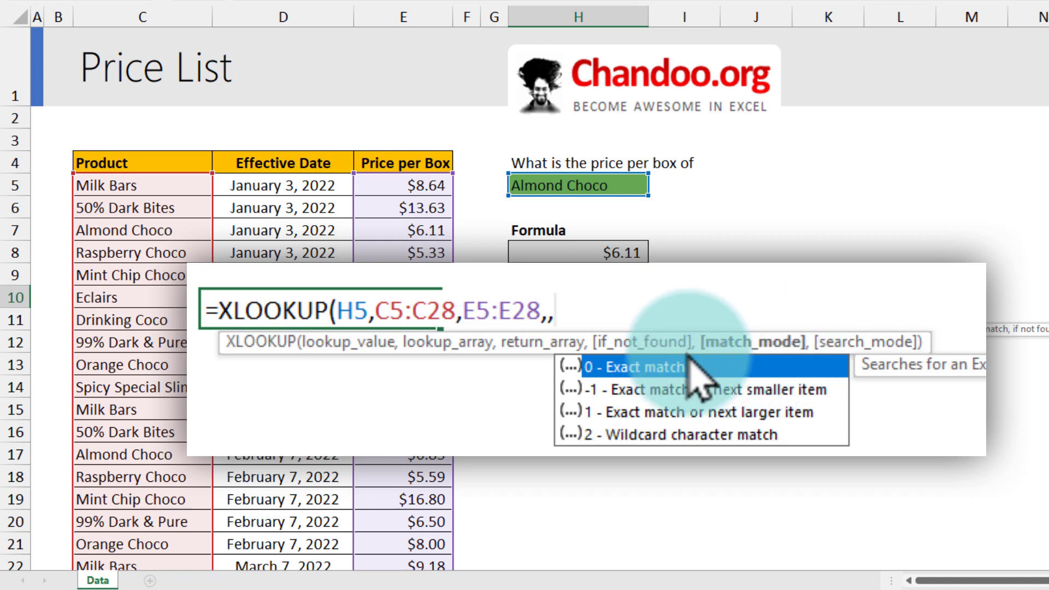
text(,)
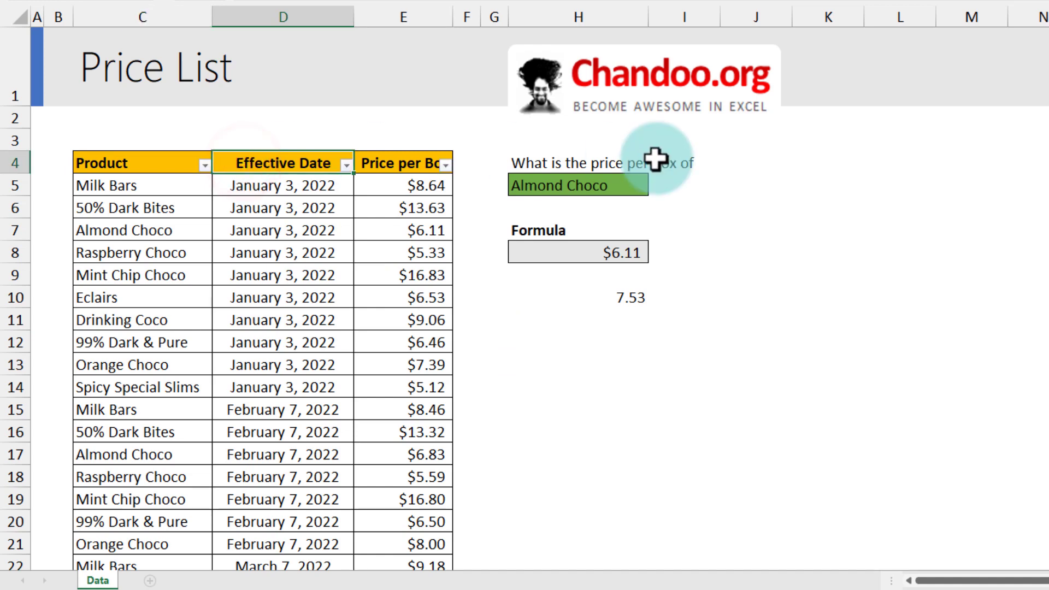
click(446, 163)
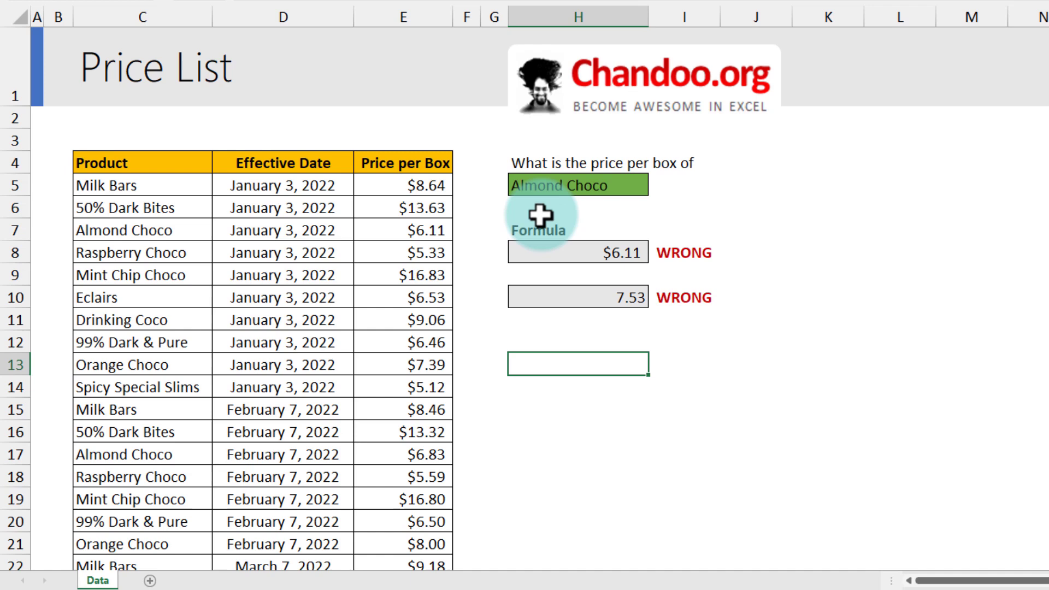
mouse_move(308, 187)
text(=)
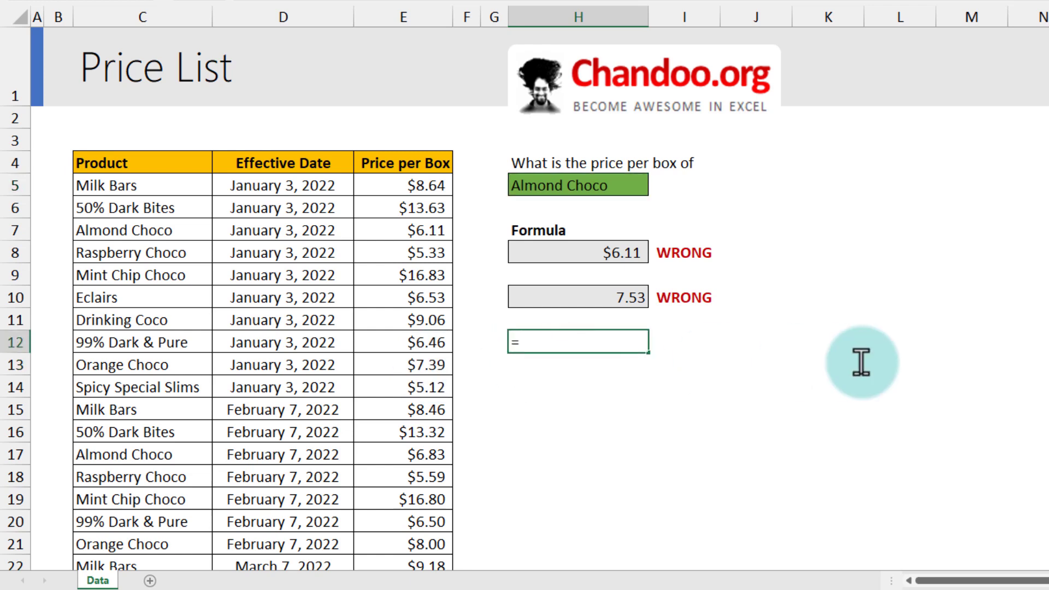
Enter =MAXIFS(D5:D28,C5:C28,H5) in H12, returning the latest date 7-Mar-22
text(MAXIFS()
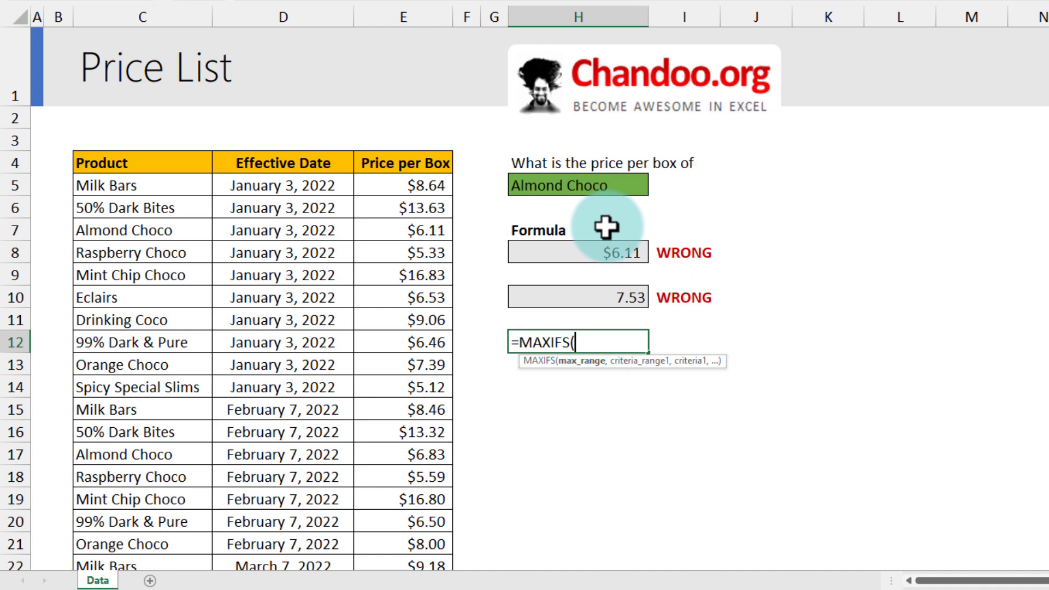
mouse_move(492, 214)
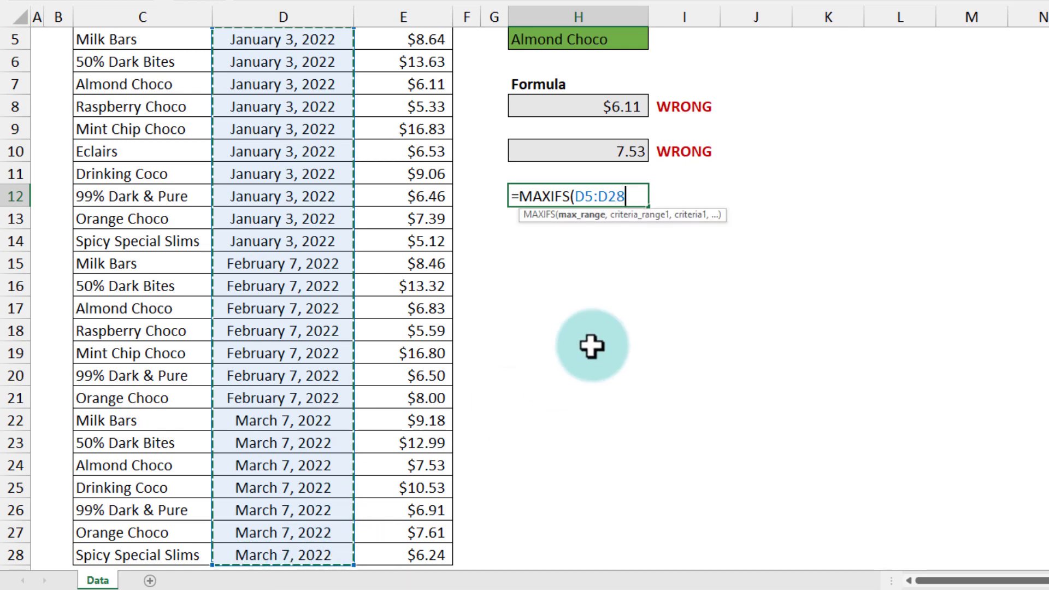
text(,C5:C28,)
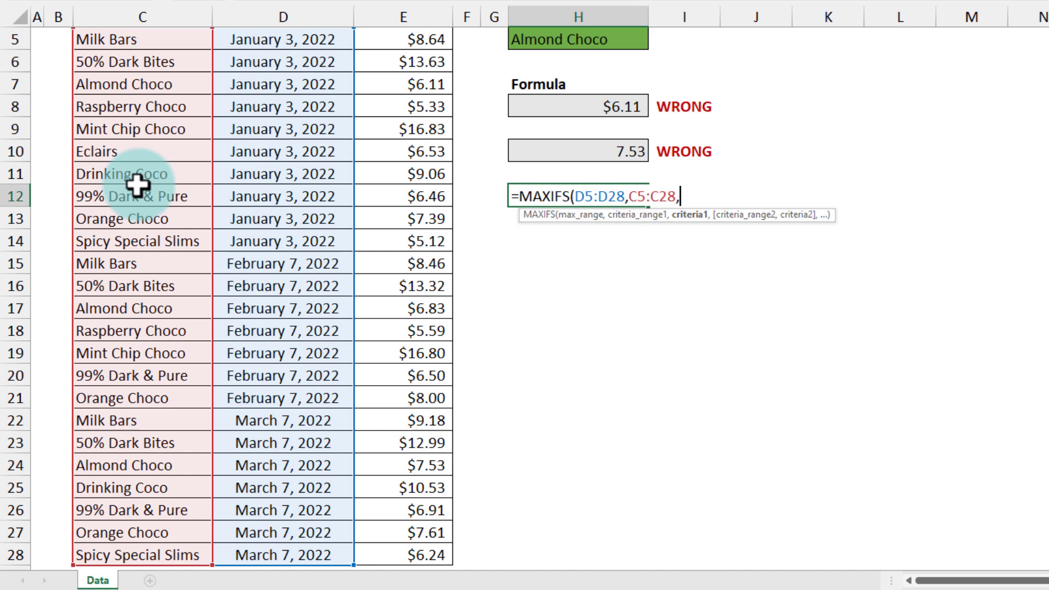
click(577, 38)
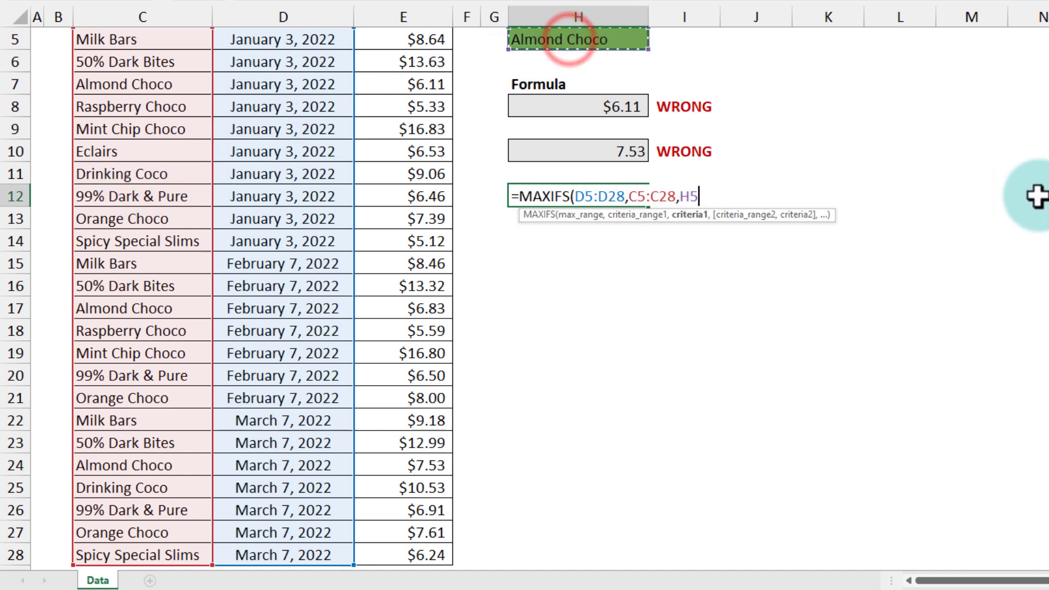
key(enter)
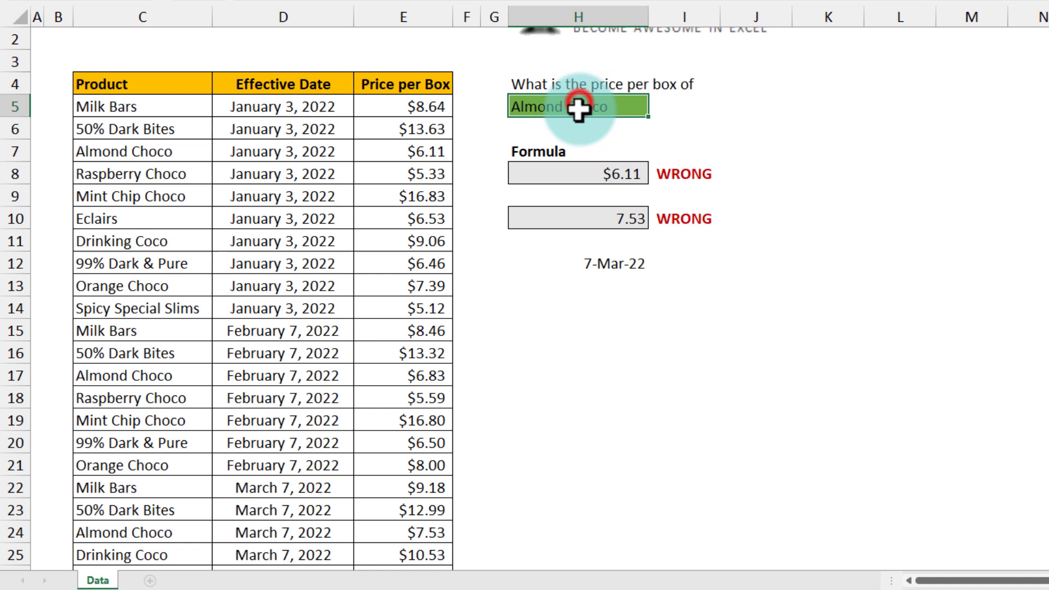
click(577, 263)
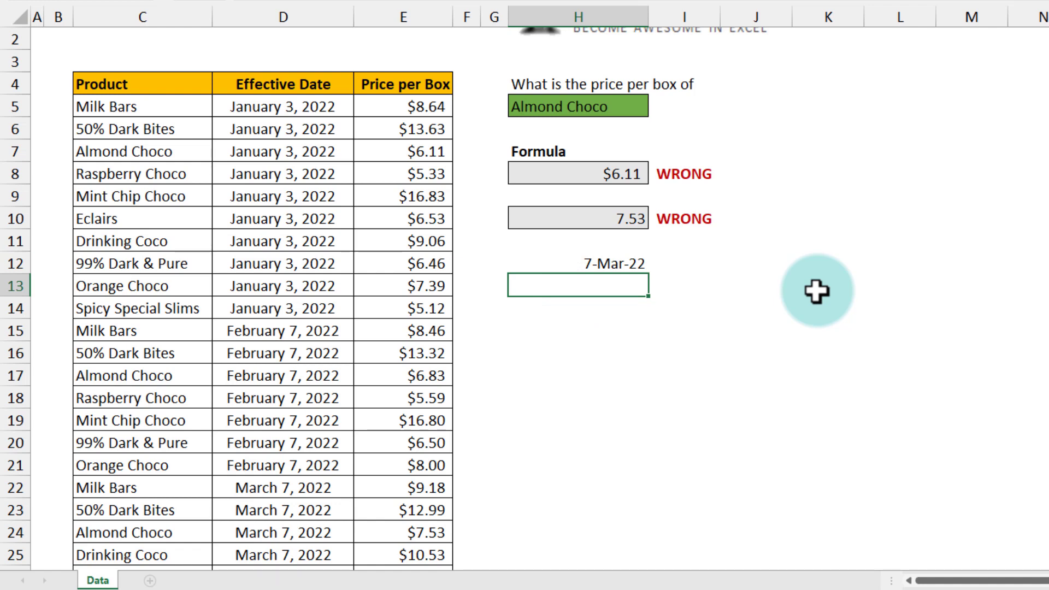
Enter =FILTER(E5:E28,(C5:C28=H5)*(D5:D28=H12)) in H13, returning the latest price 7.53
text(=)
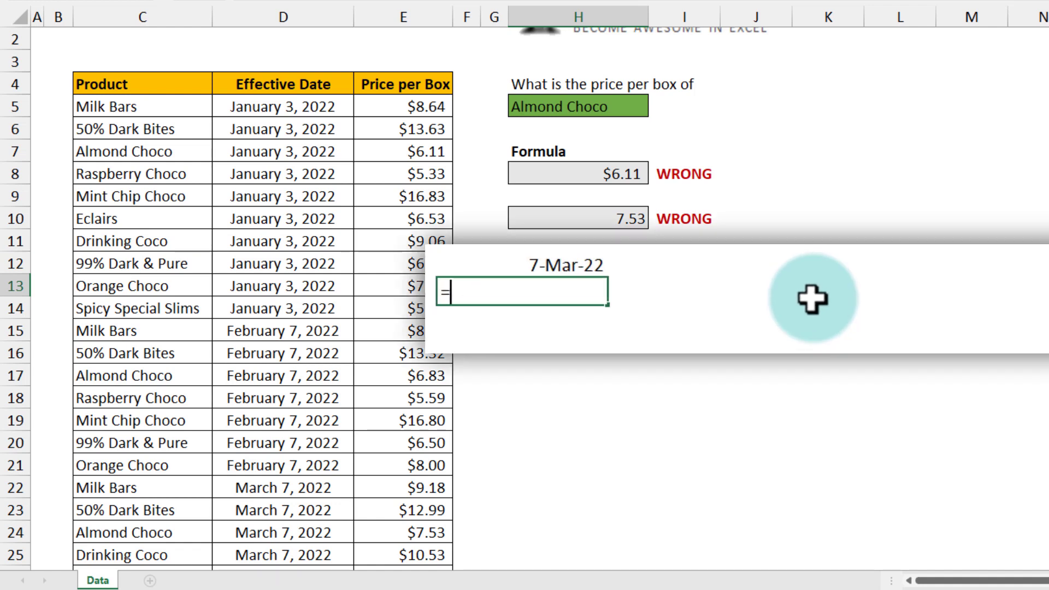
text(FILTER(E5:E28,)
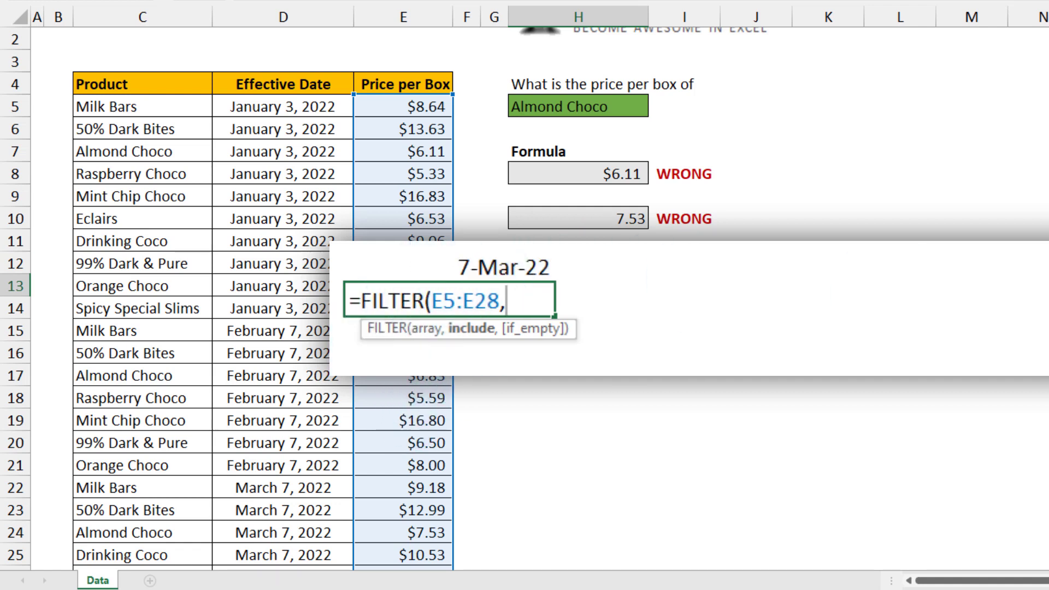
click(107, 106)
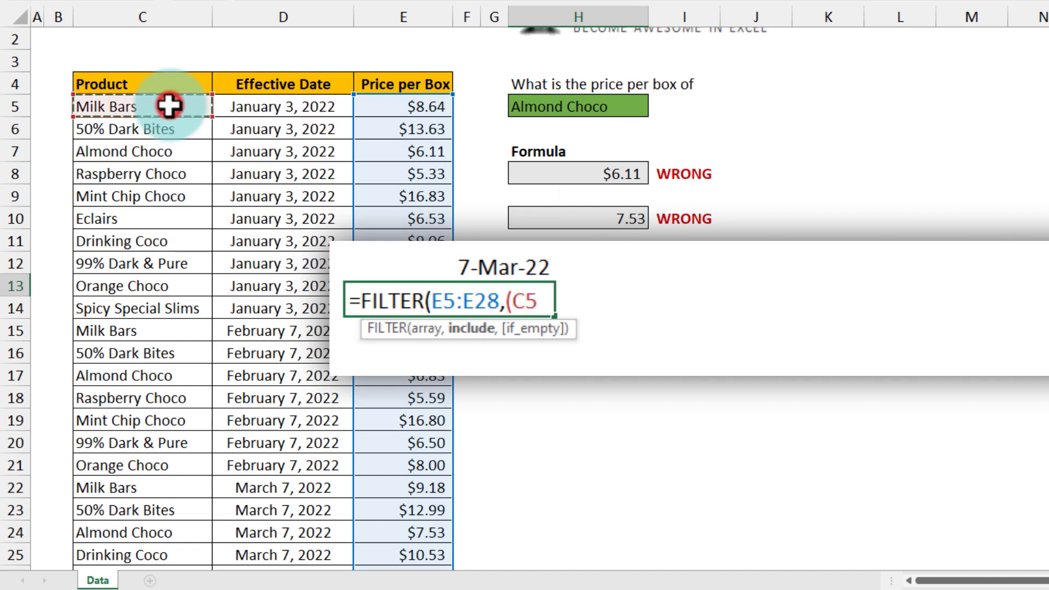
click(577, 106)
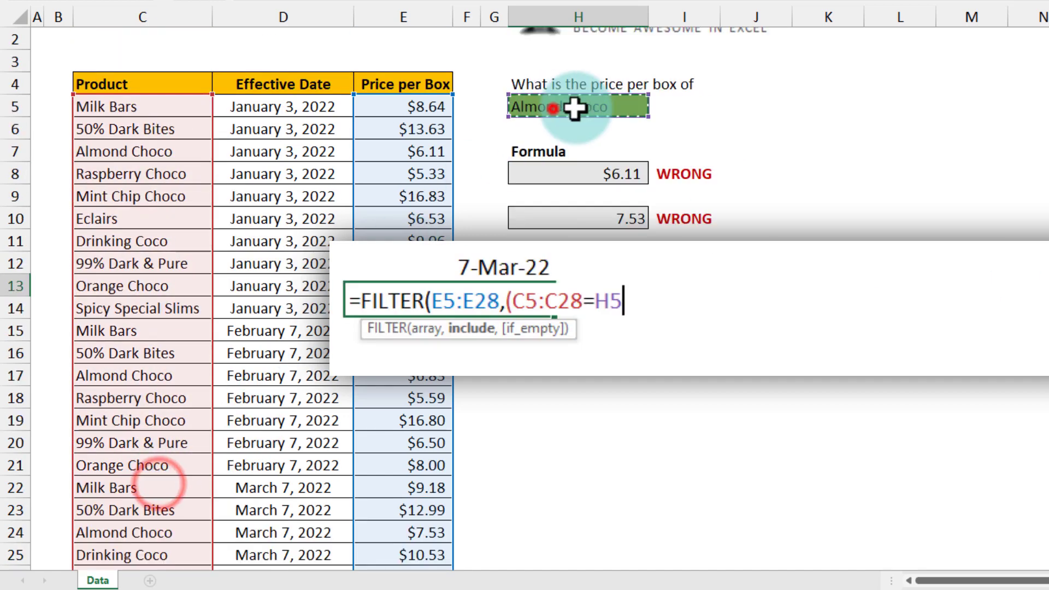
text(,)
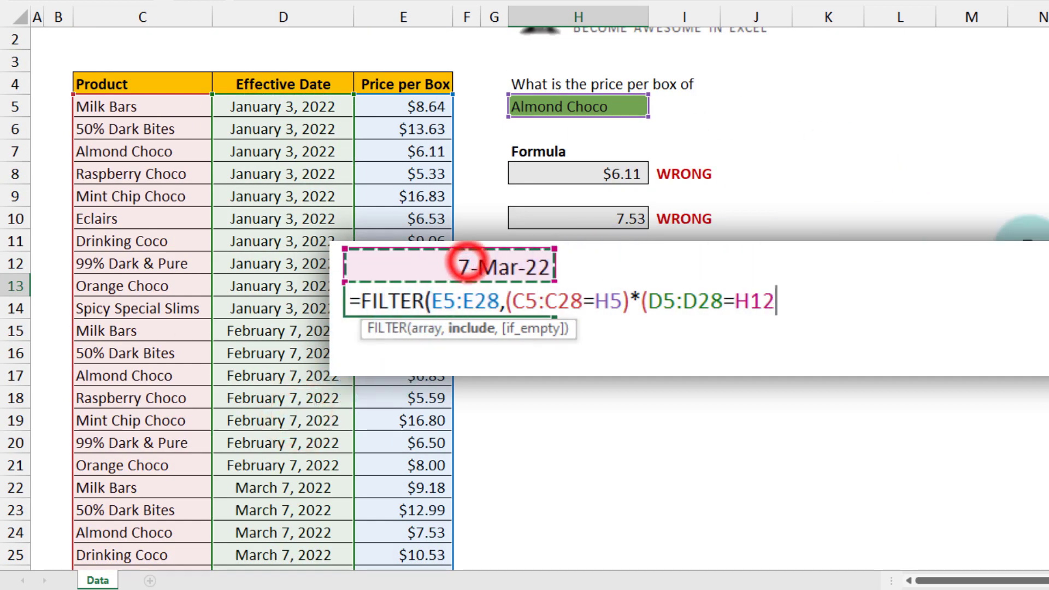
key(Enter)
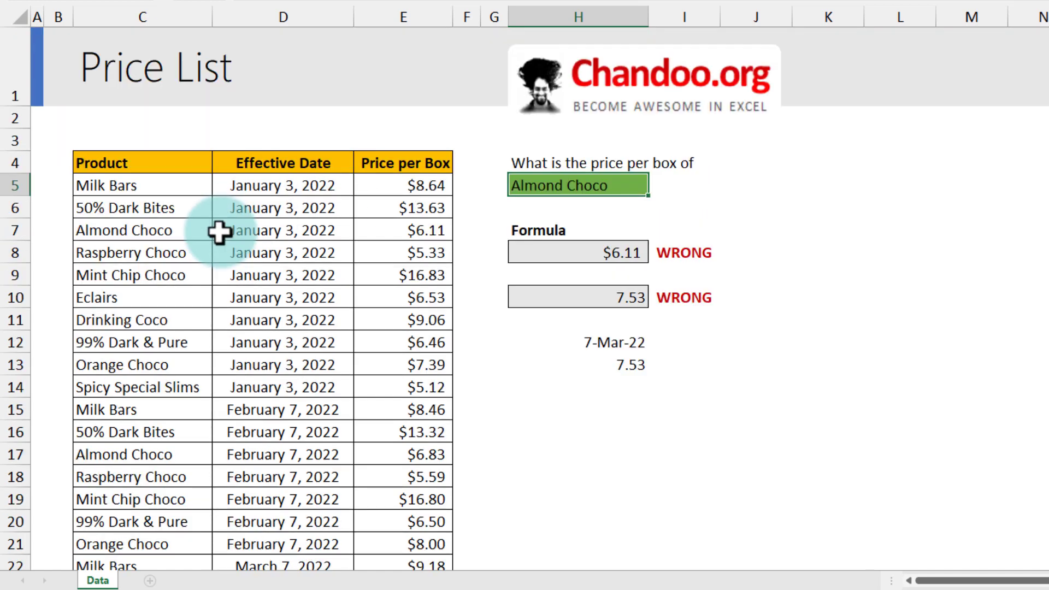
mouse_move(141, 229)
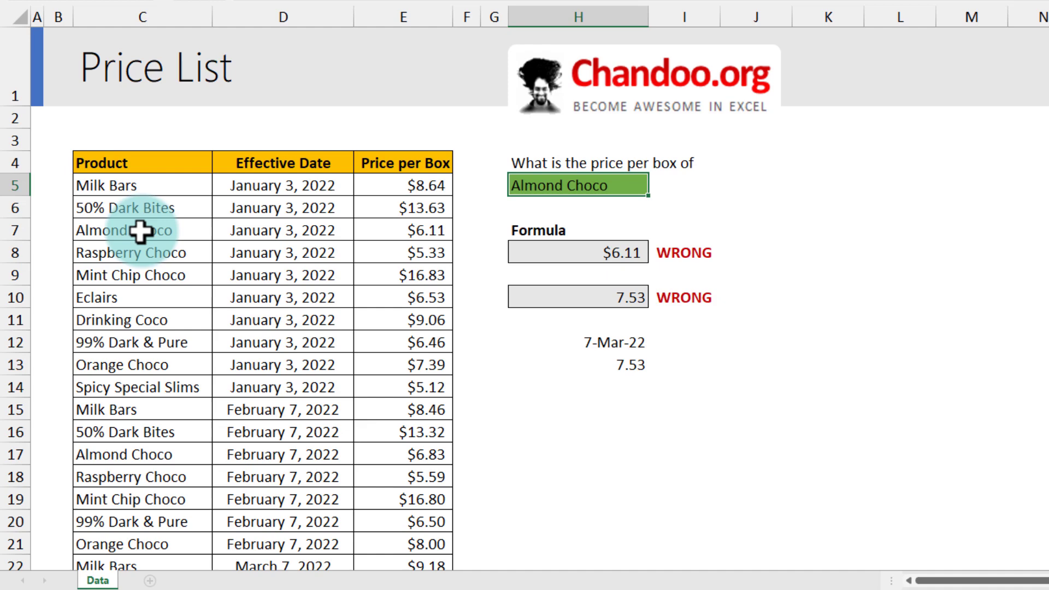
Change H5 to Eclairs so the results show 3-Jan-22 and 6.53, then start an XLOOKUP below
scroll(down, 3)
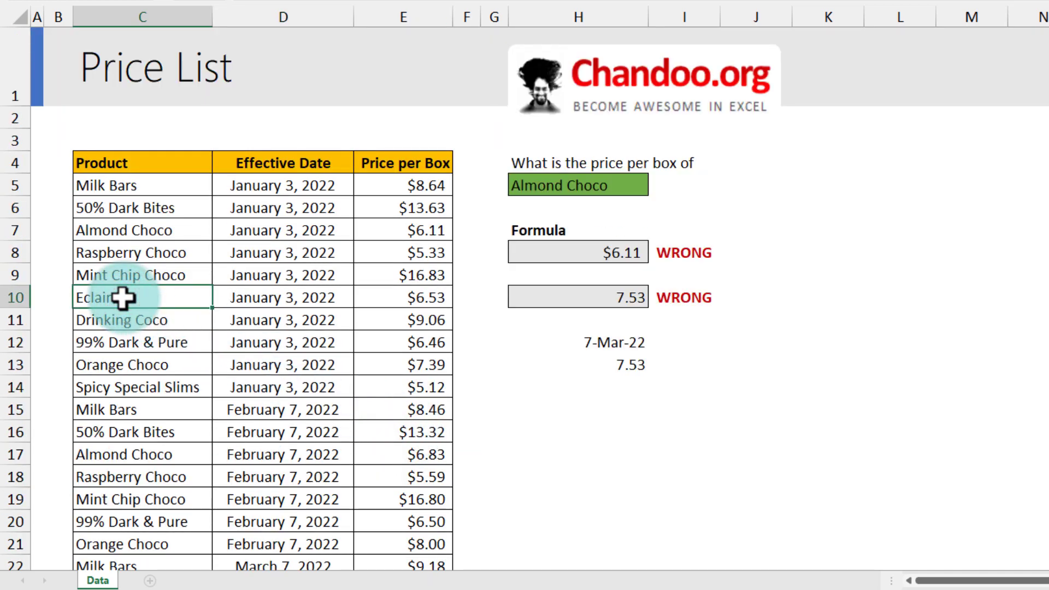
scroll(down, 3)
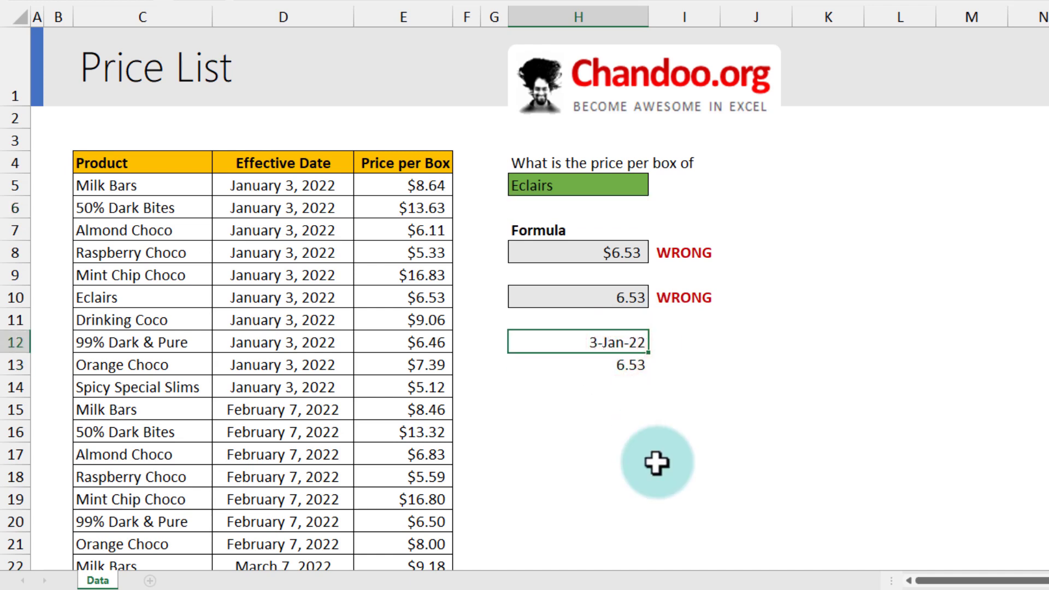
text(=xl)
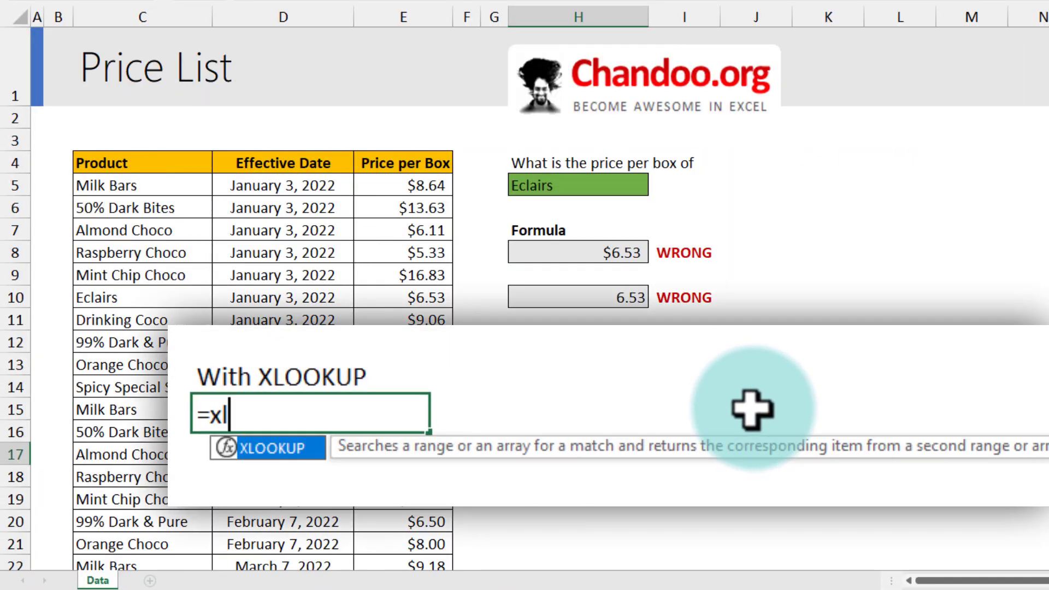
Enter =XLOOKUP(1,(C5:C28=H5)*(D5:D28=H12),E5:E28) in H17, returning 6.53
text(XLOOKUP(1)
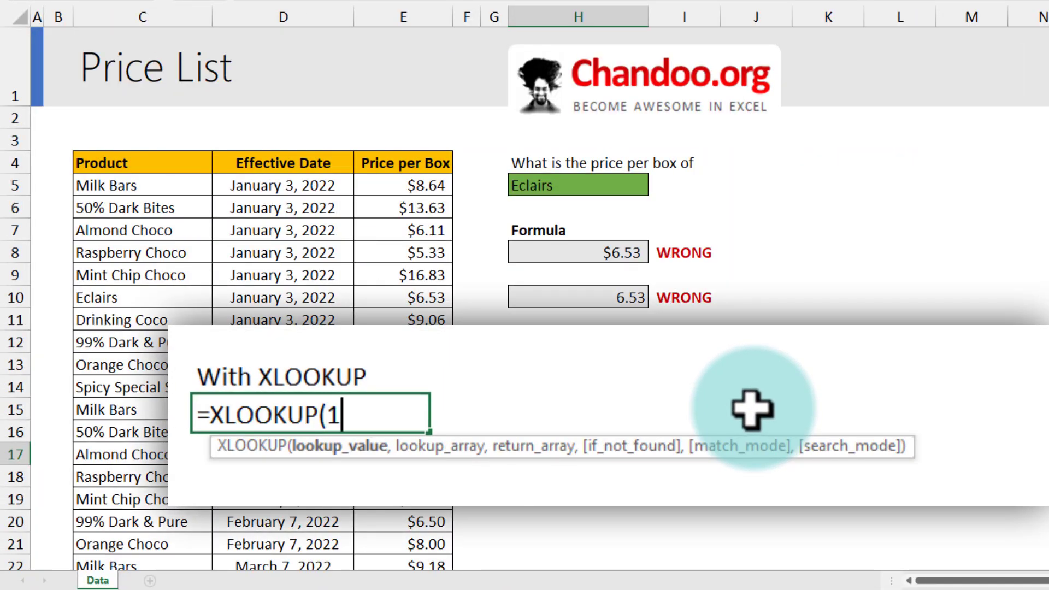
text(,)
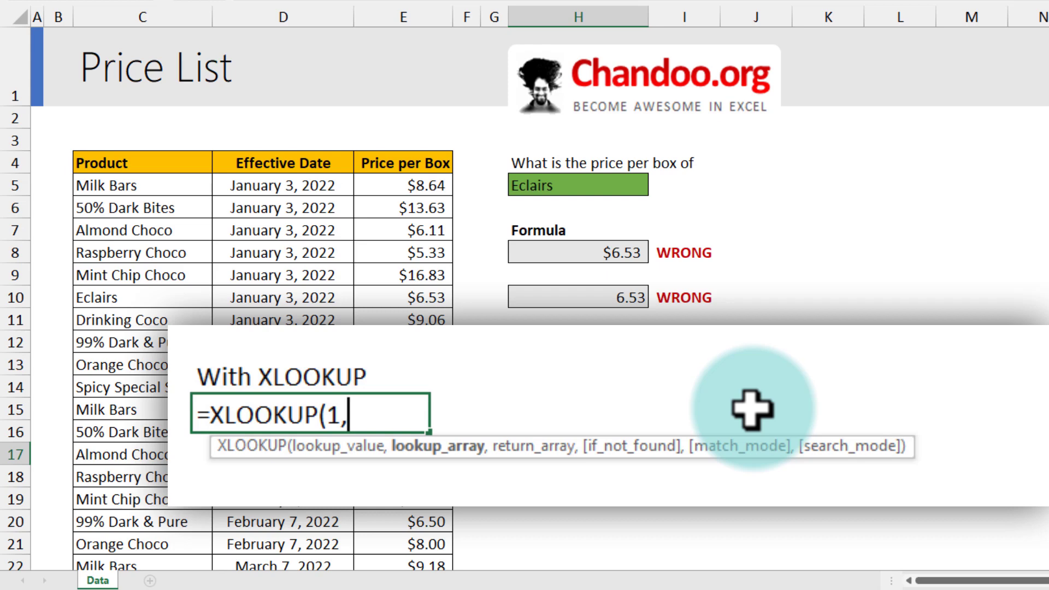
text((C5:C28=H5)*(D5:D28=H12)
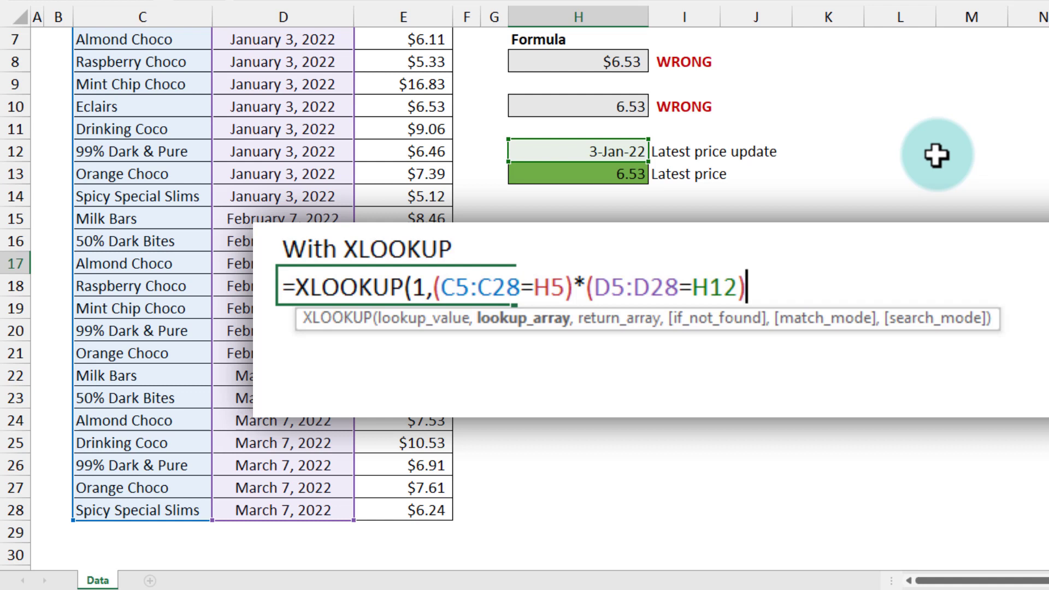
click(434, 289)
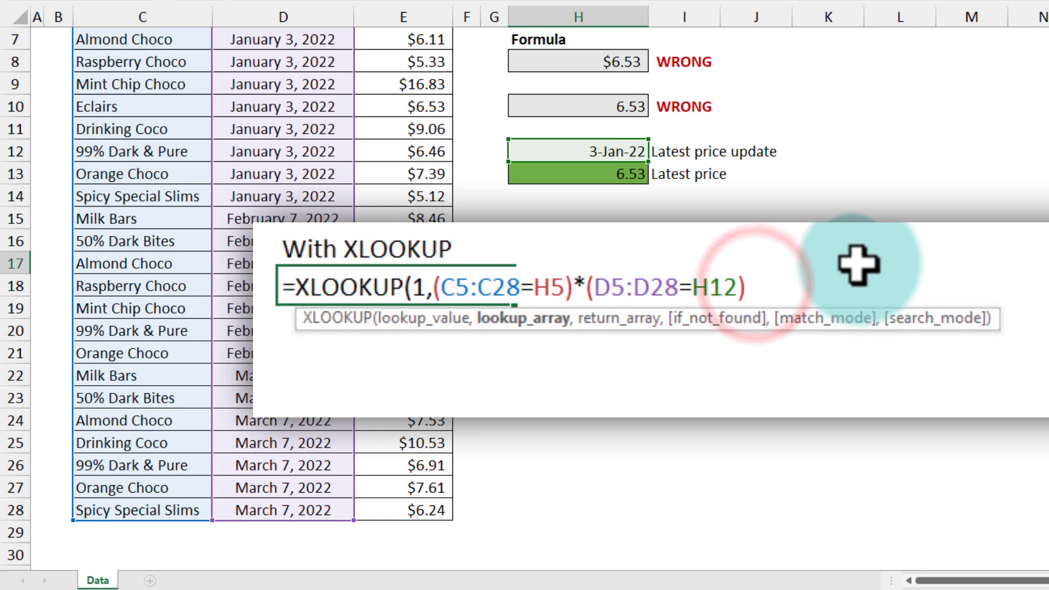
text(,)
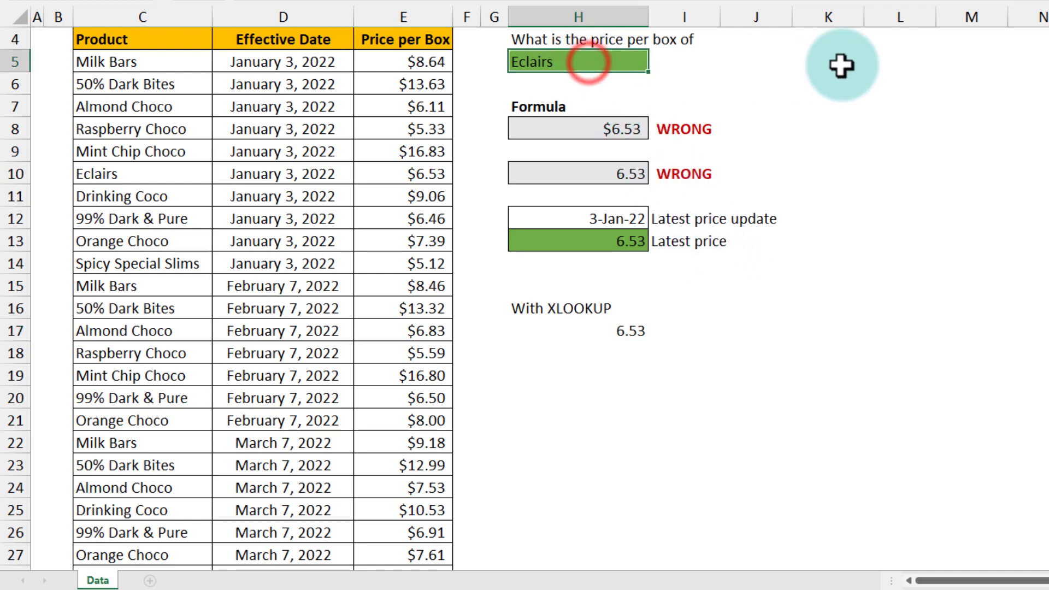
Change H5 to Drinking Coco so both formulas return 10.53 with date 7-Mar-22
text(Drinking)
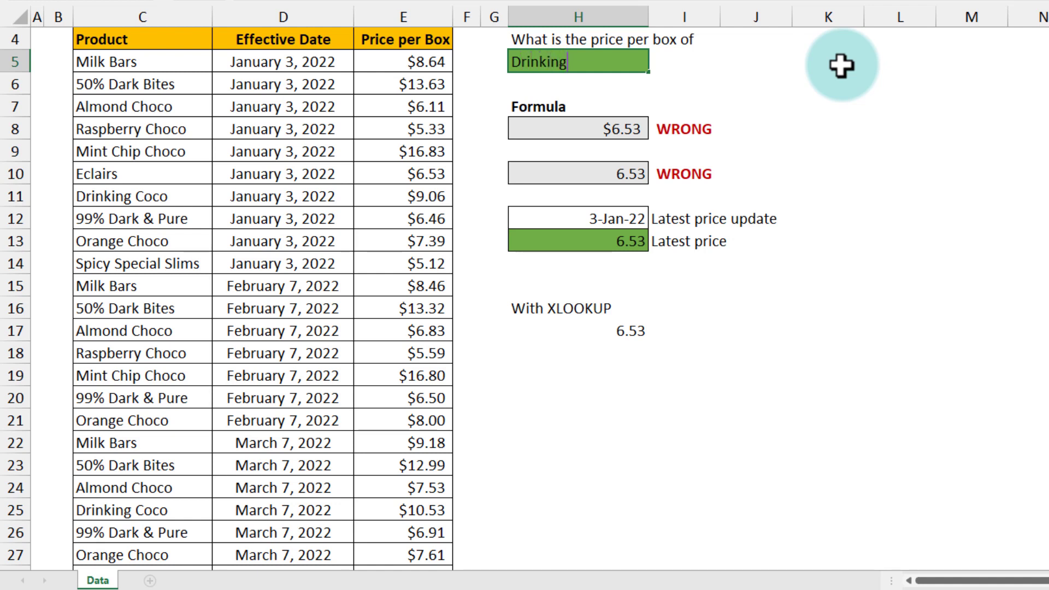
text(Coco)
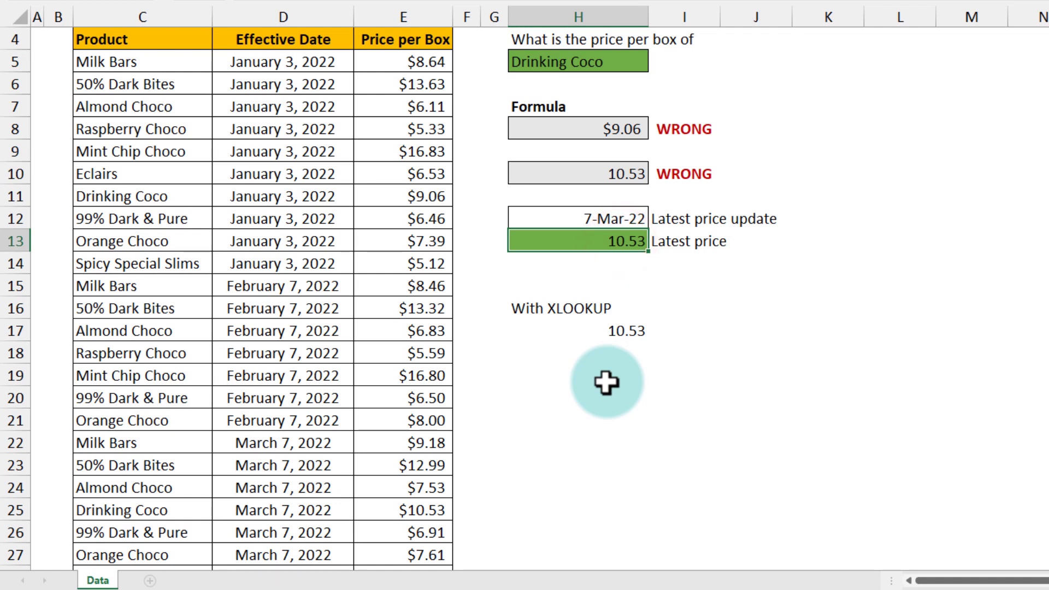
click(577, 330)
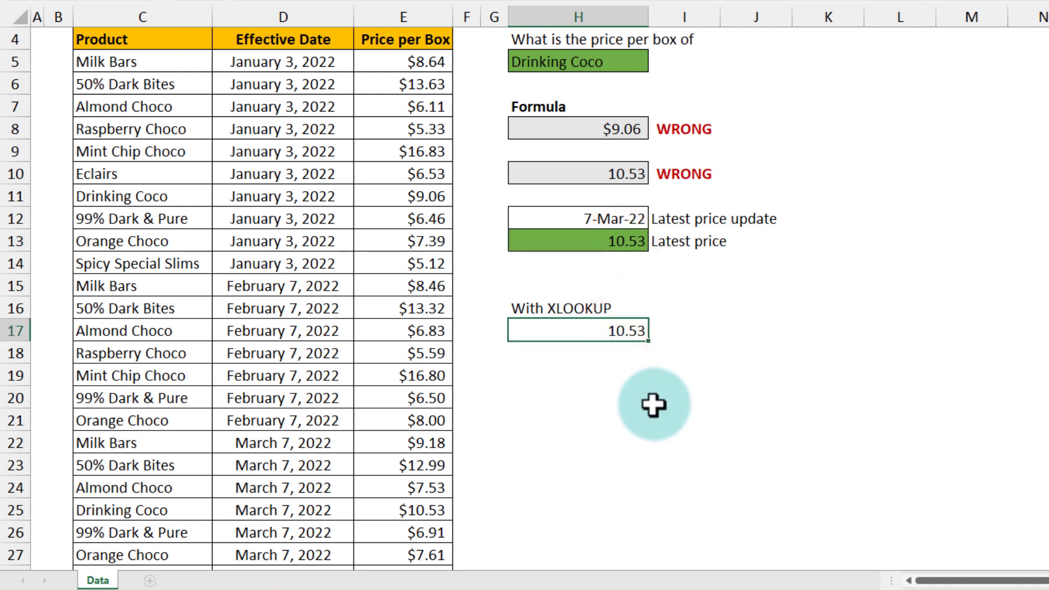